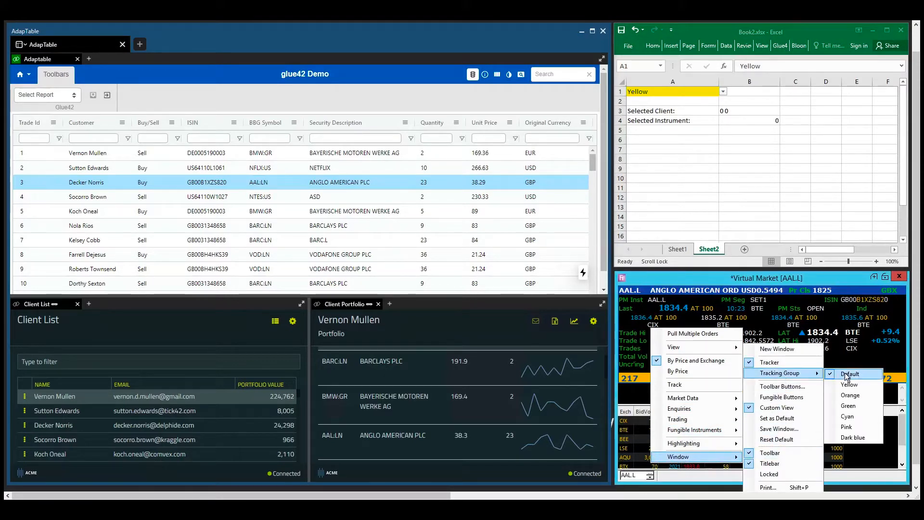
Step: Set the market window's Tracking Group to Default, then select the BMW:GR, VOD:LN and AAL:LN trades
click(849, 374)
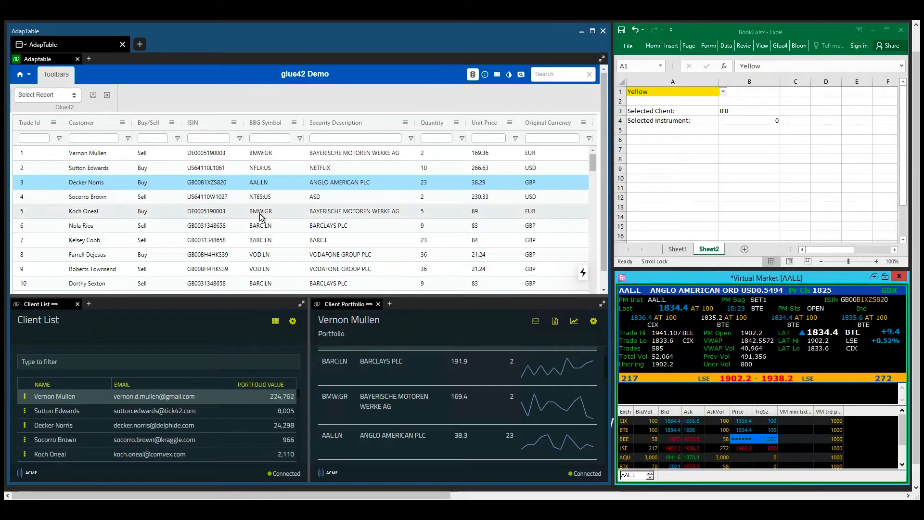
click(270, 211)
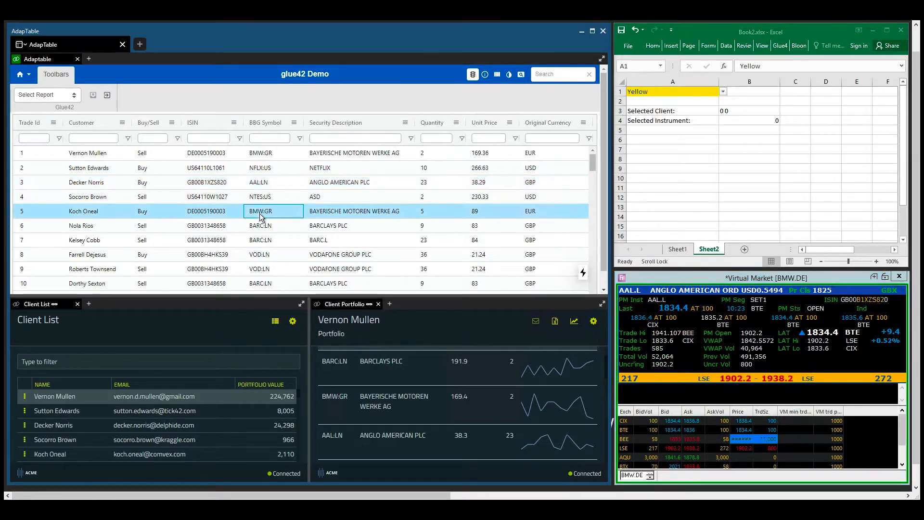
click(268, 254)
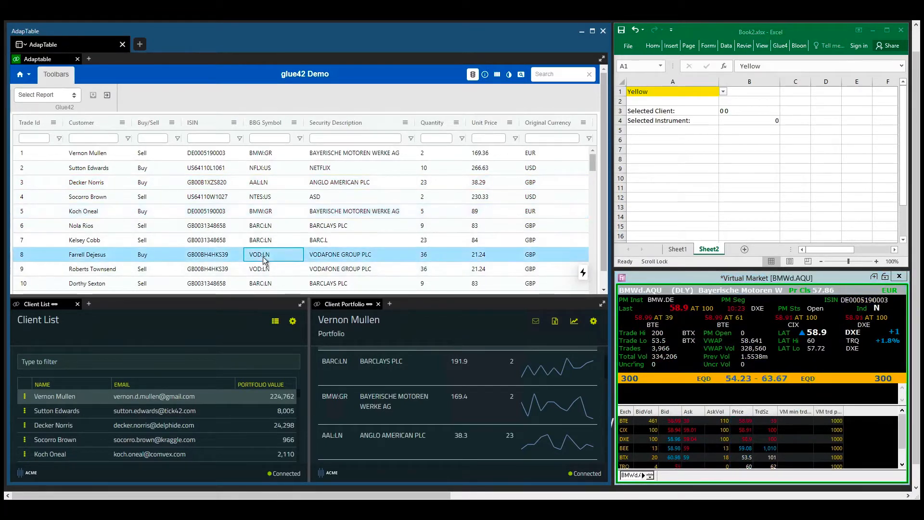
click(259, 255)
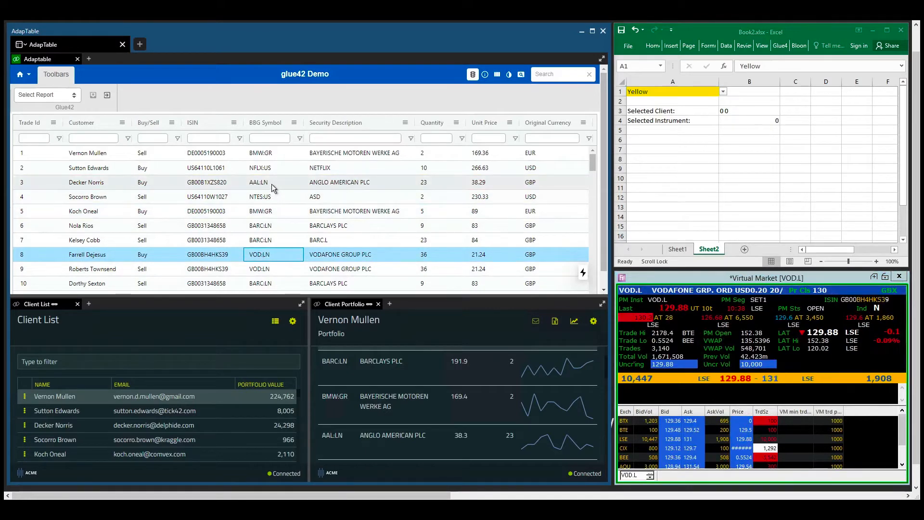
click(273, 182)
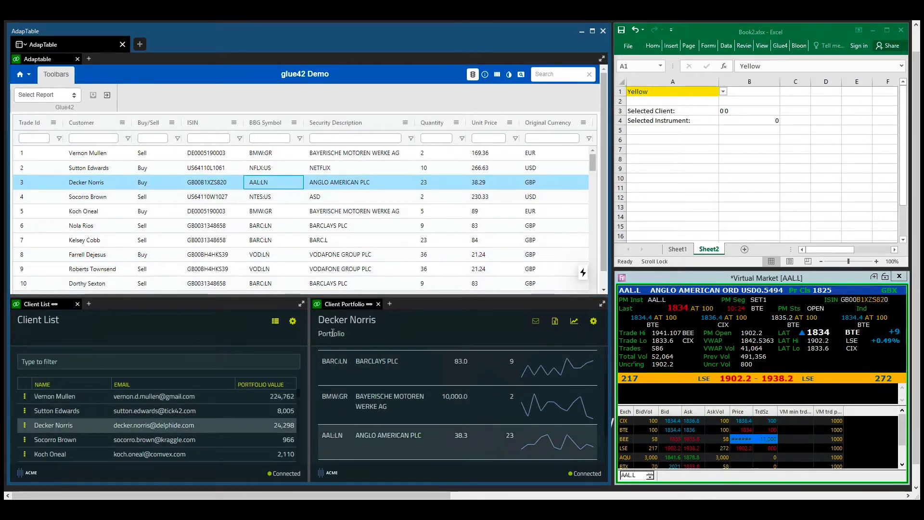
click(269, 211)
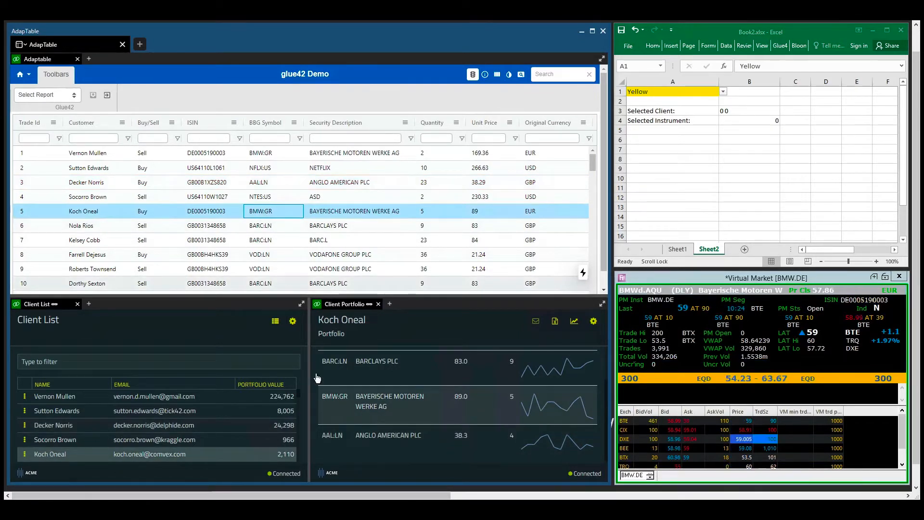
click(272, 254)
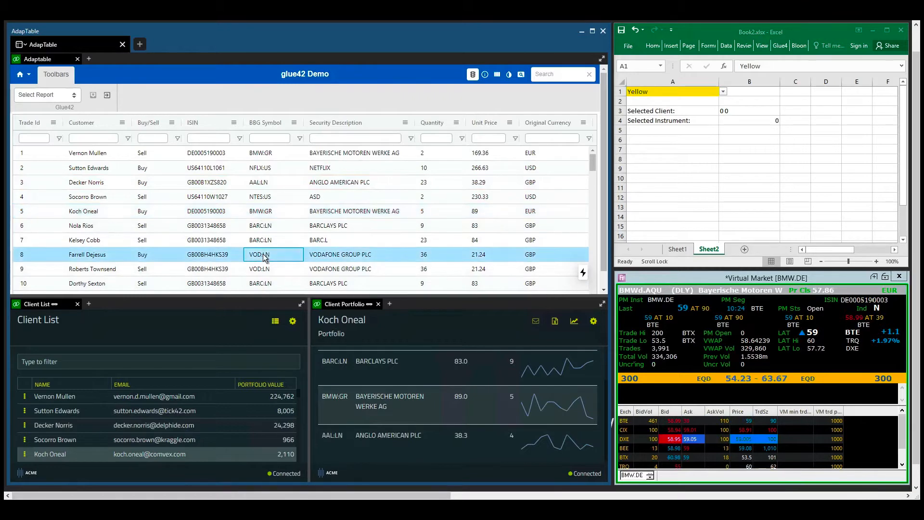
click(259, 255)
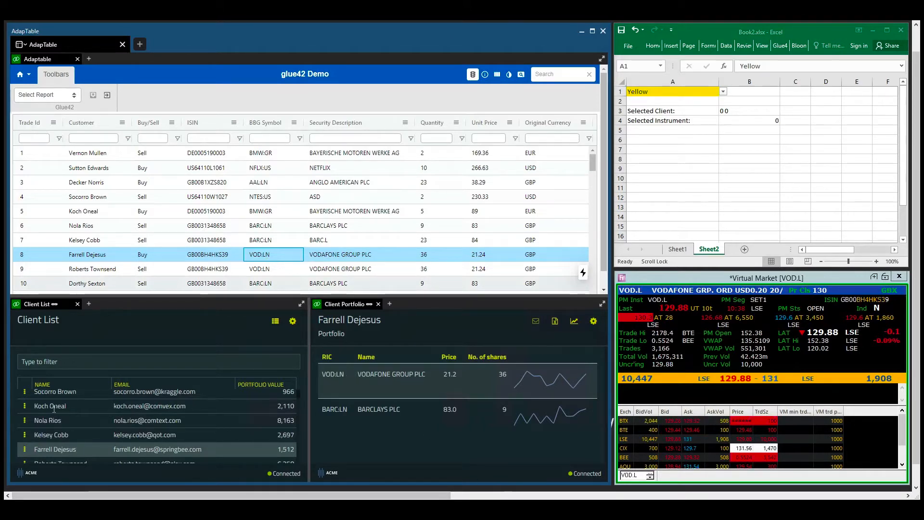
click(50, 406)
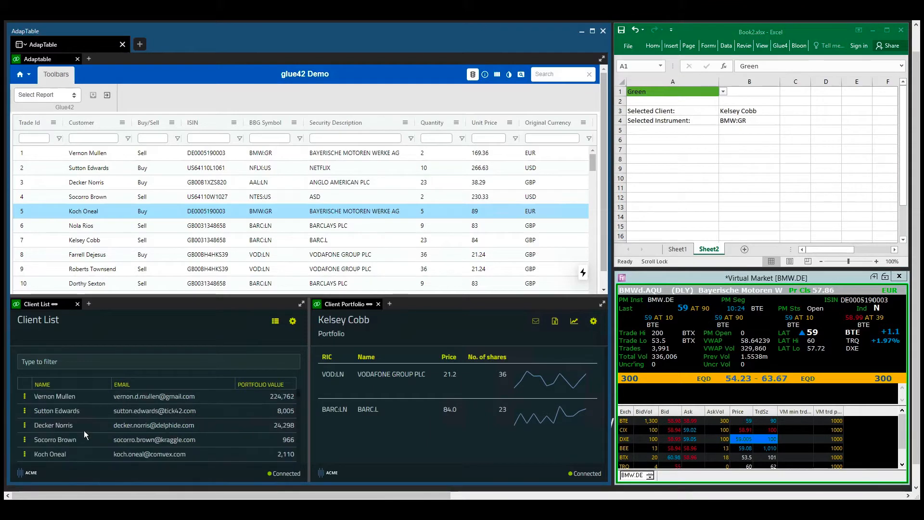
click(53, 425)
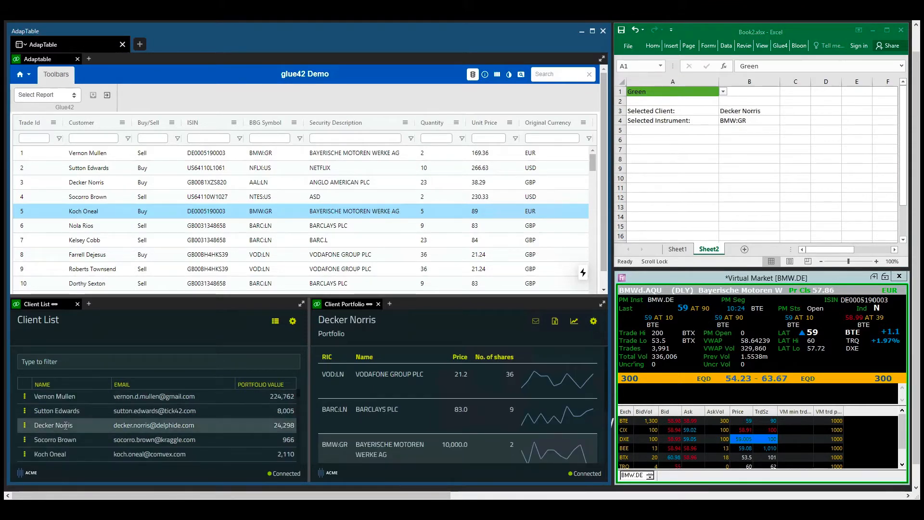
scroll(down, 3)
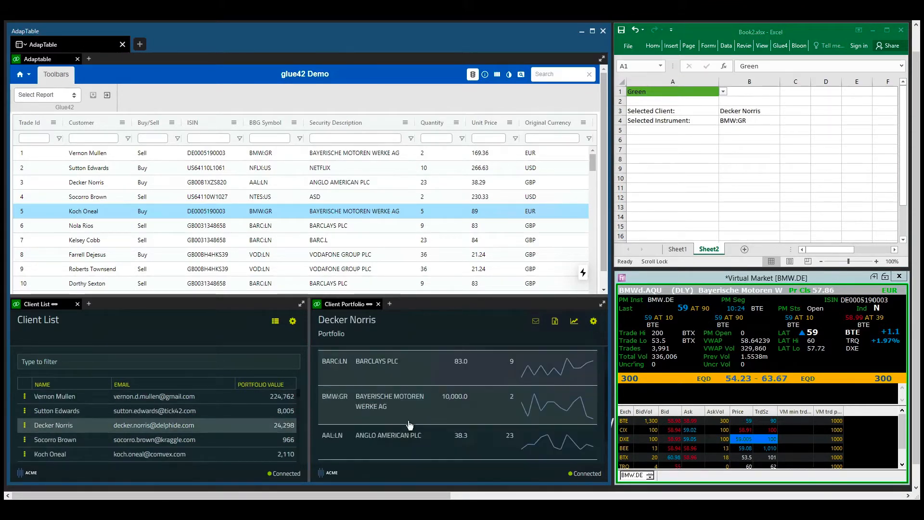
click(388, 439)
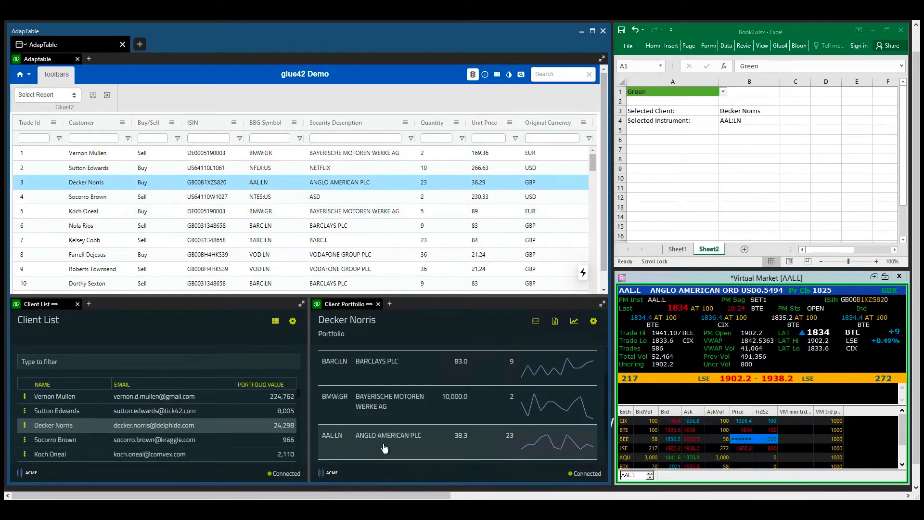
click(46, 95)
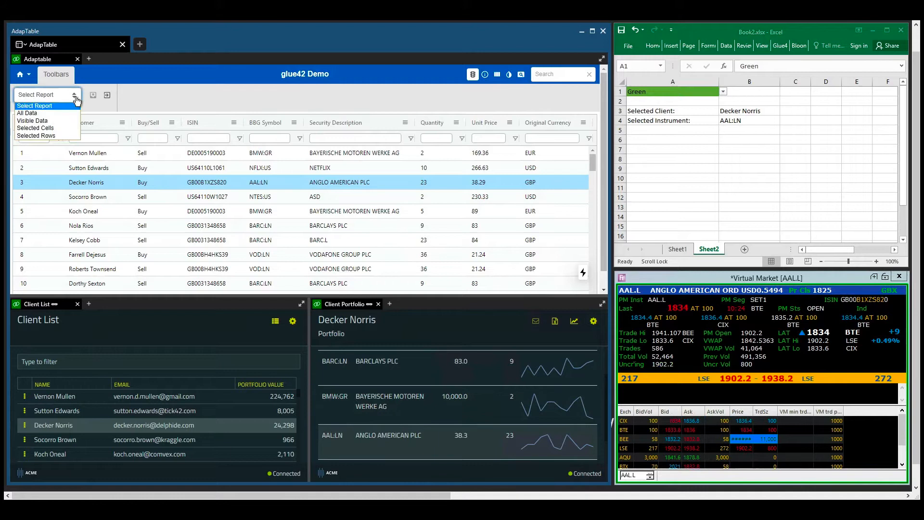
click(27, 113)
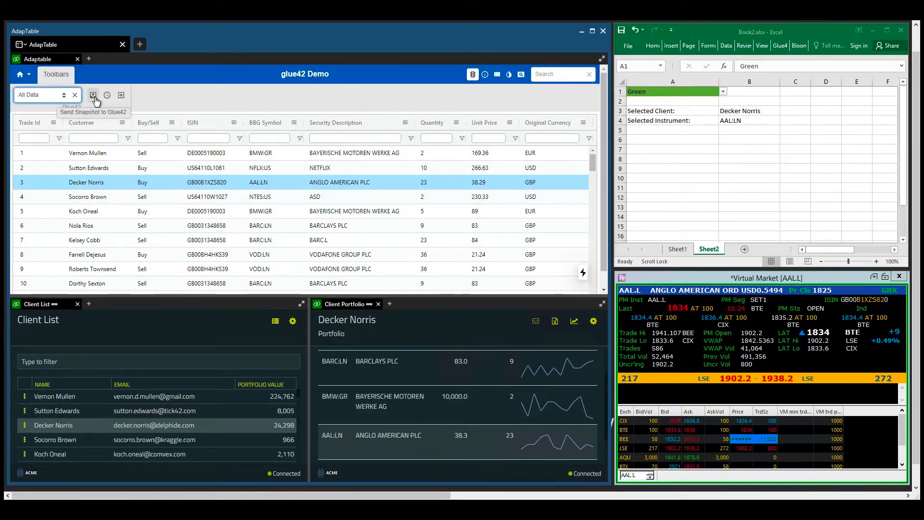
click(93, 95)
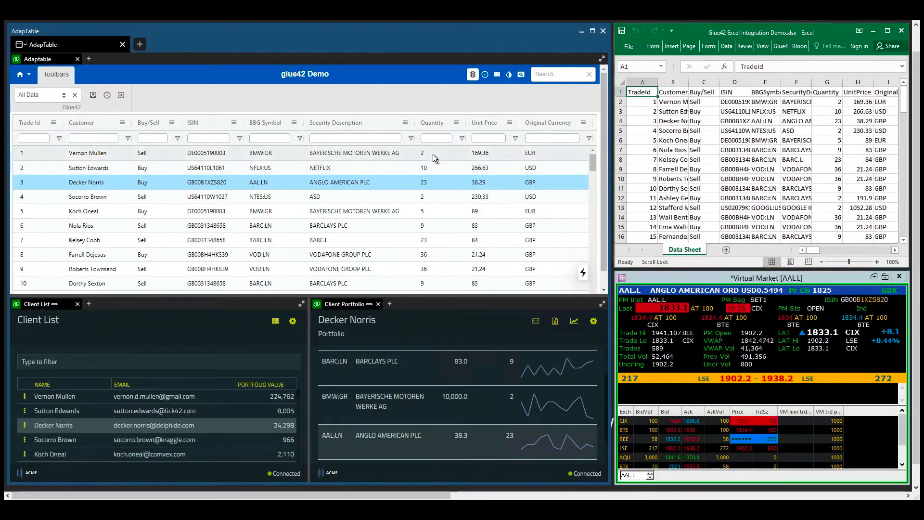
click(82, 152)
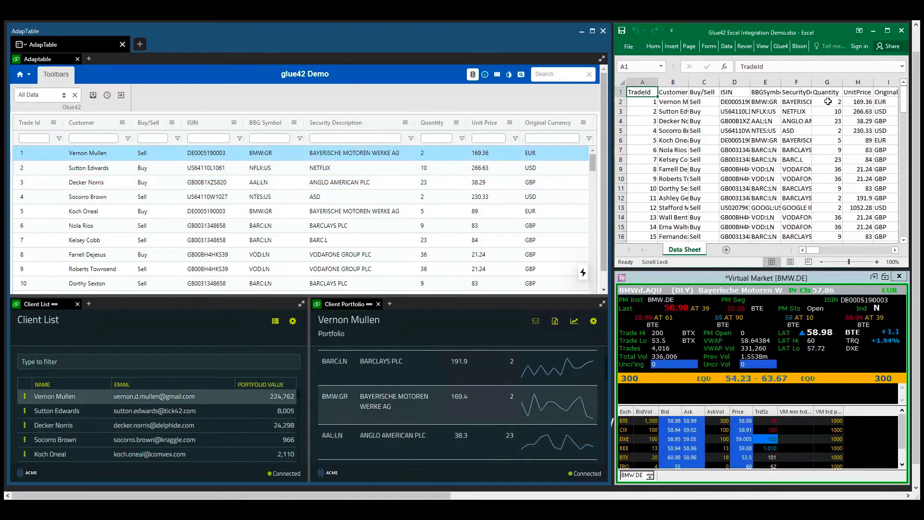
click(827, 102)
text(50)
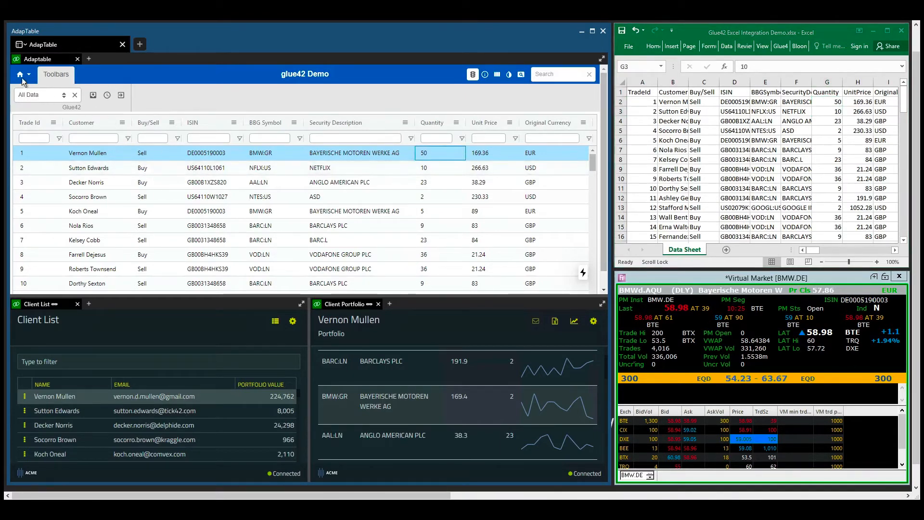
click(20, 74)
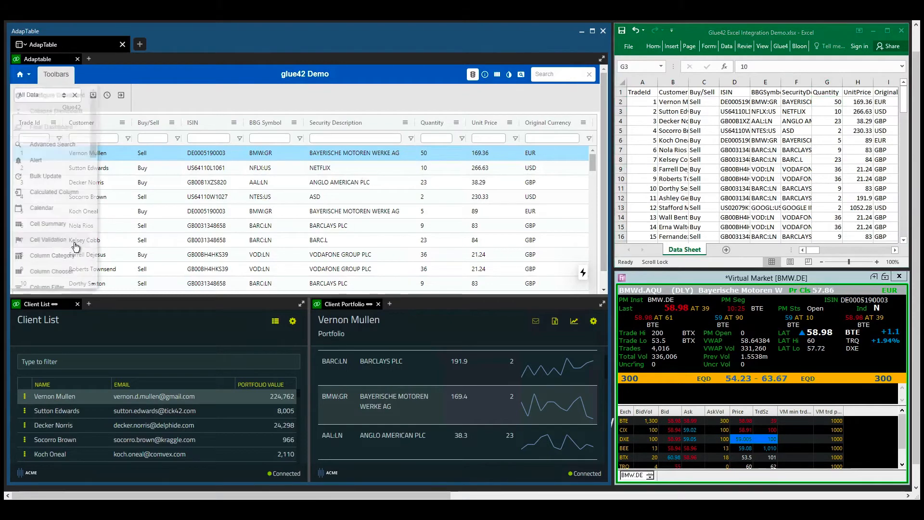
Step: Create a Cell Validation rule on Quantity disallowing edits where the value is Greater Than 200
click(47, 240)
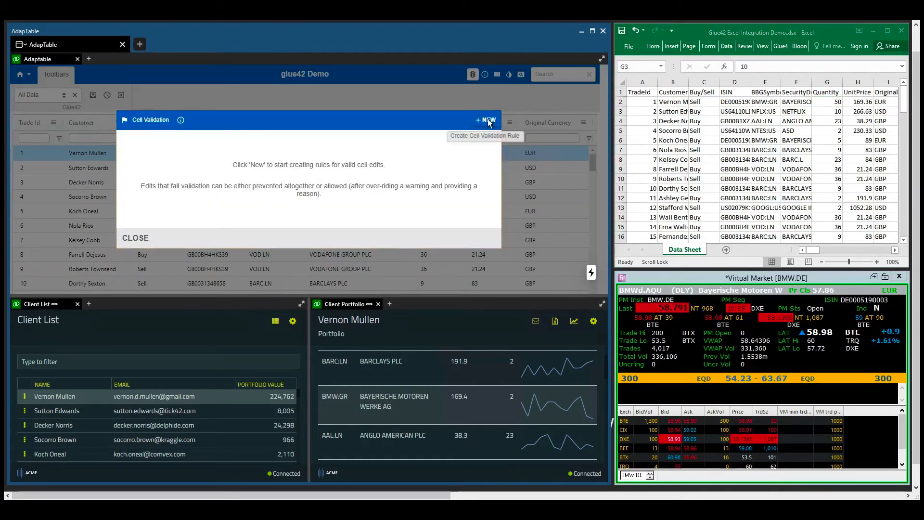
click(485, 121)
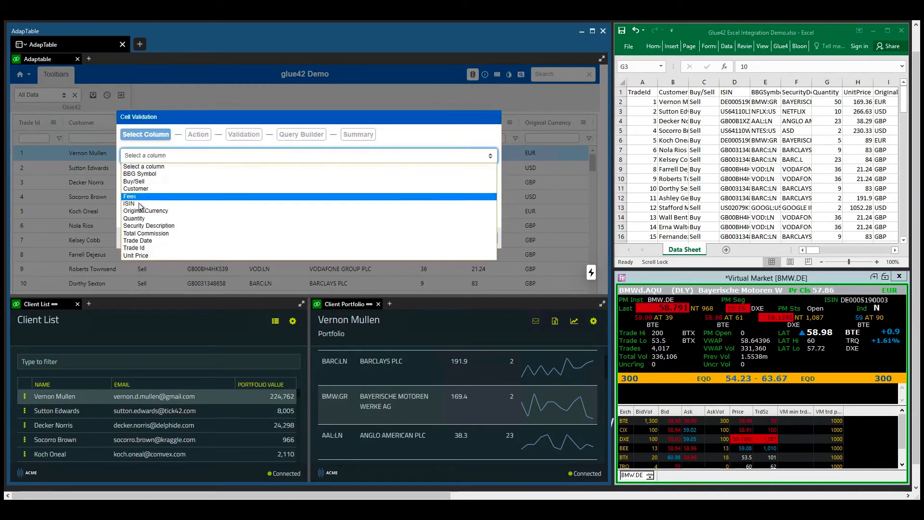
click(133, 218)
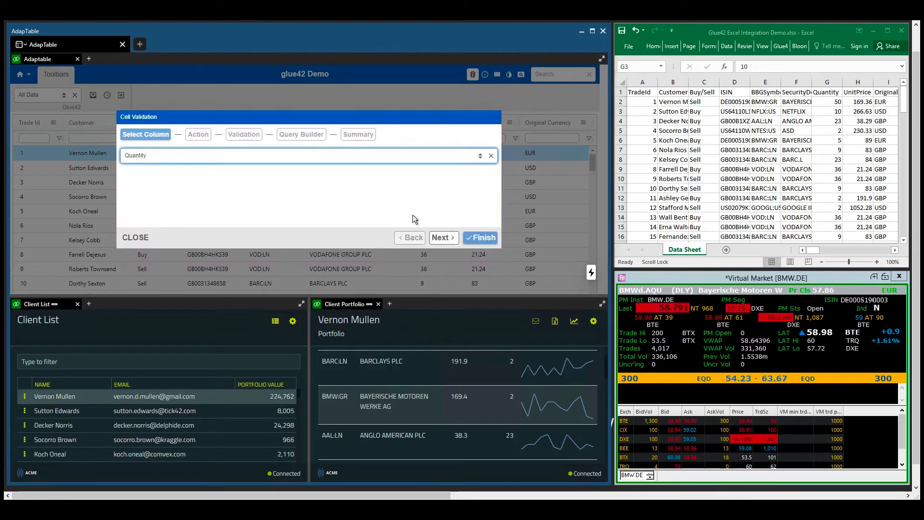
click(443, 238)
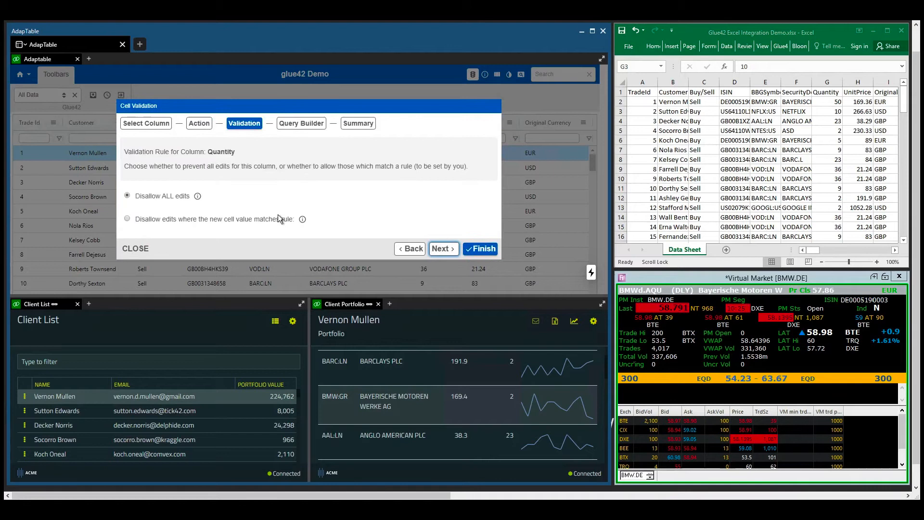
click(127, 218)
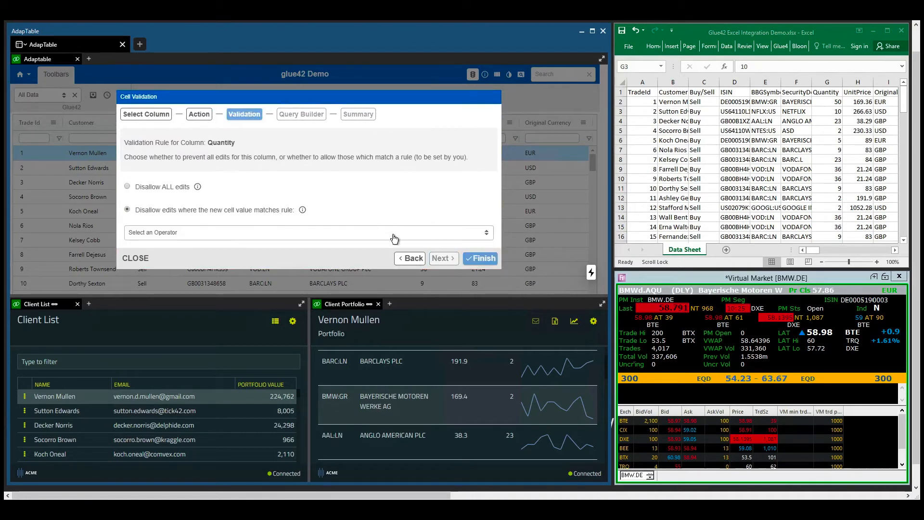
click(307, 232)
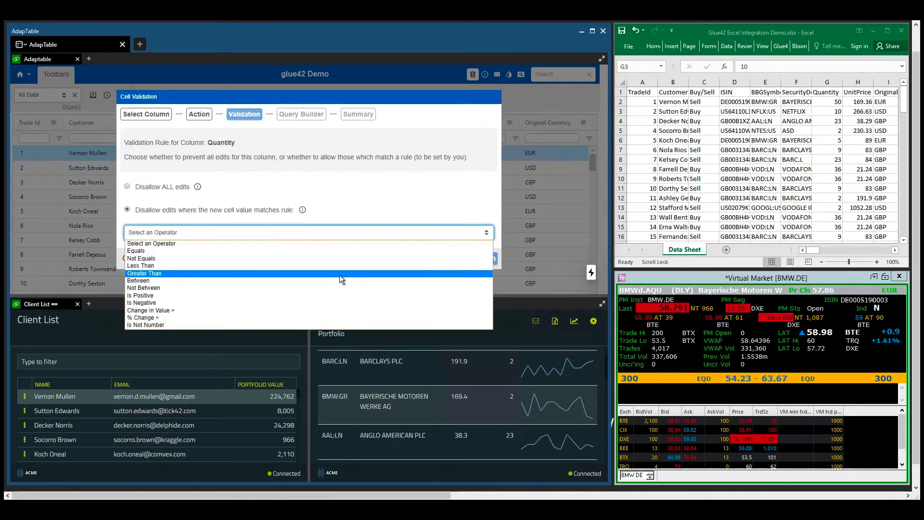
click(144, 273)
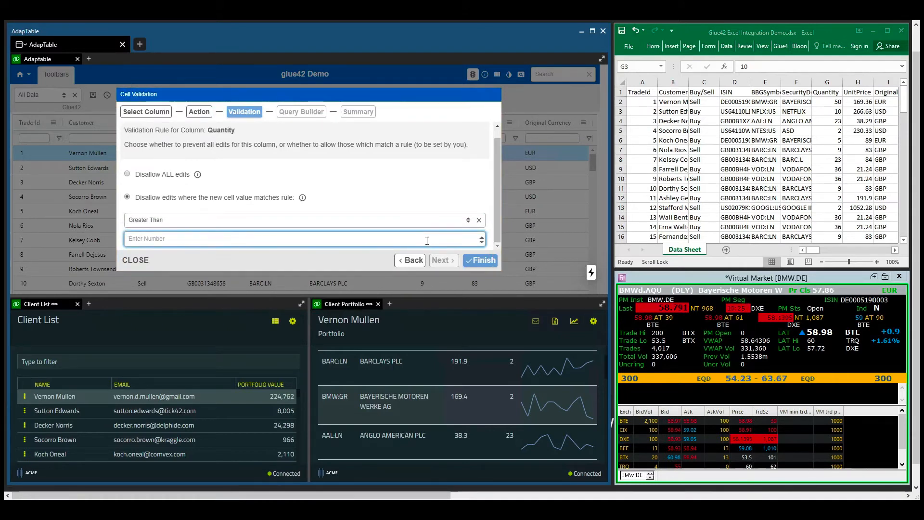
text(200)
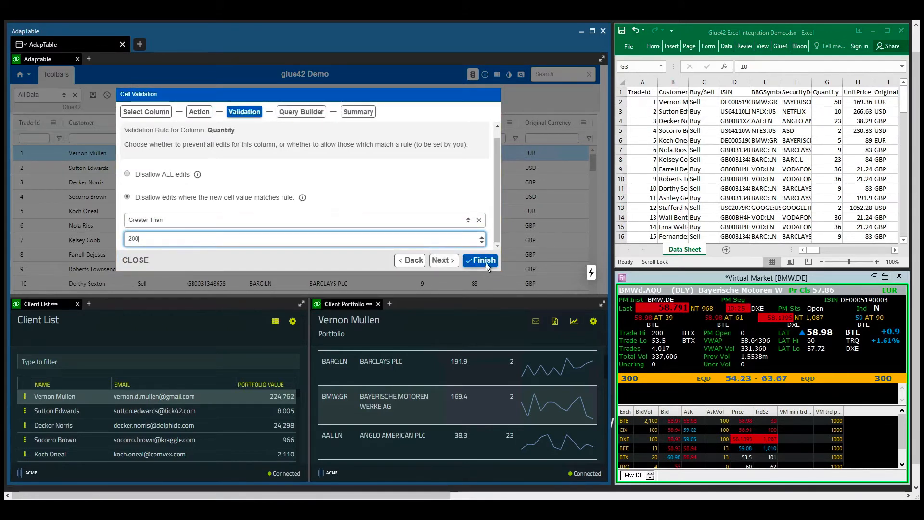
click(481, 260)
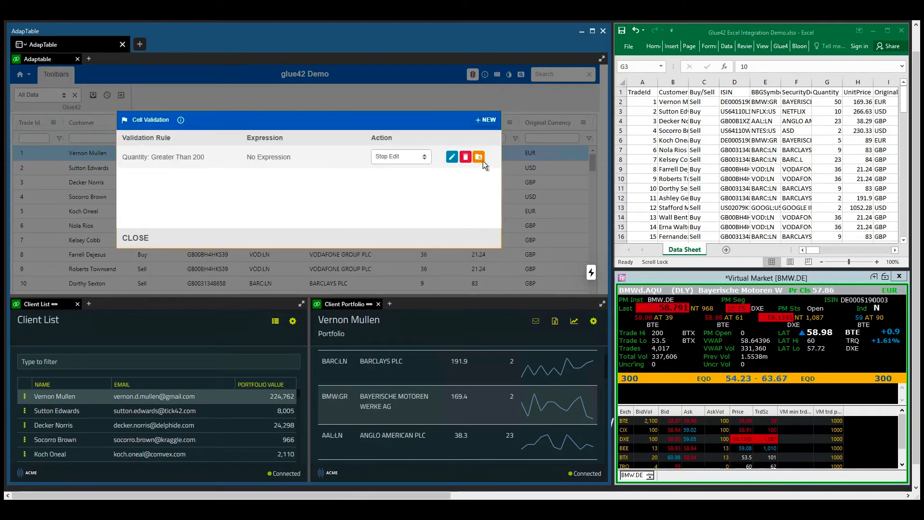
click(134, 237)
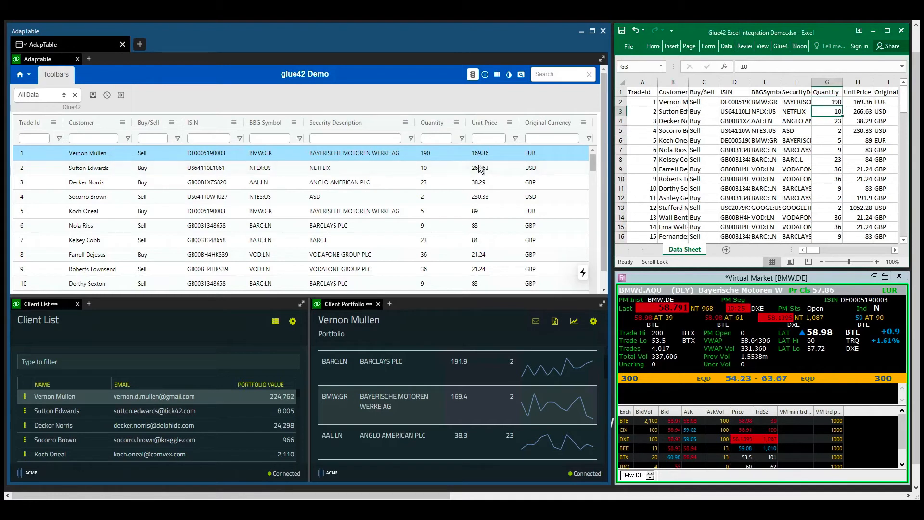
Step: Enter 250 in G3 for trade 2's Quantity, then re-enter it as 195
click(440, 153)
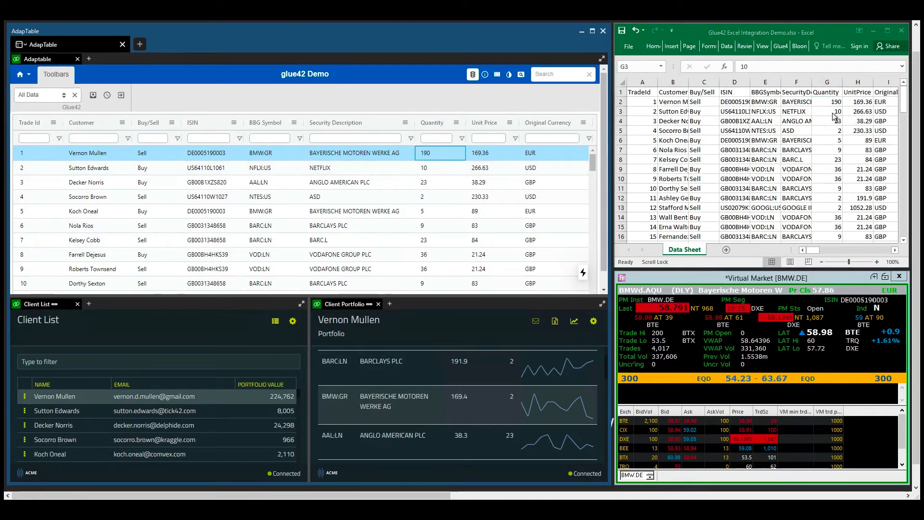
text(250)
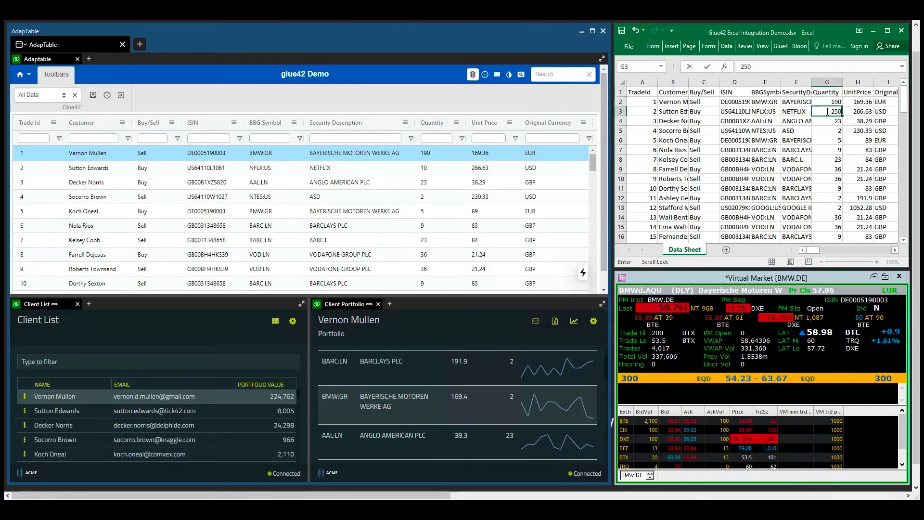
key(enter)
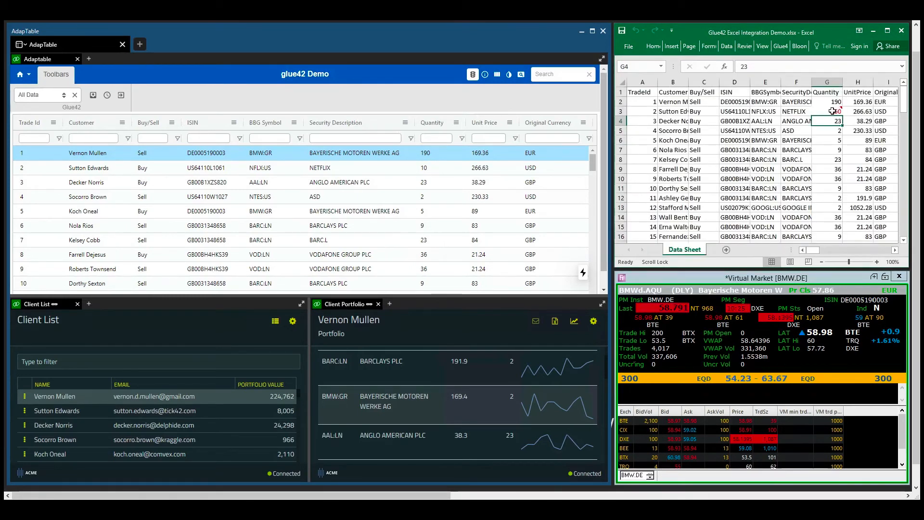
text(1)
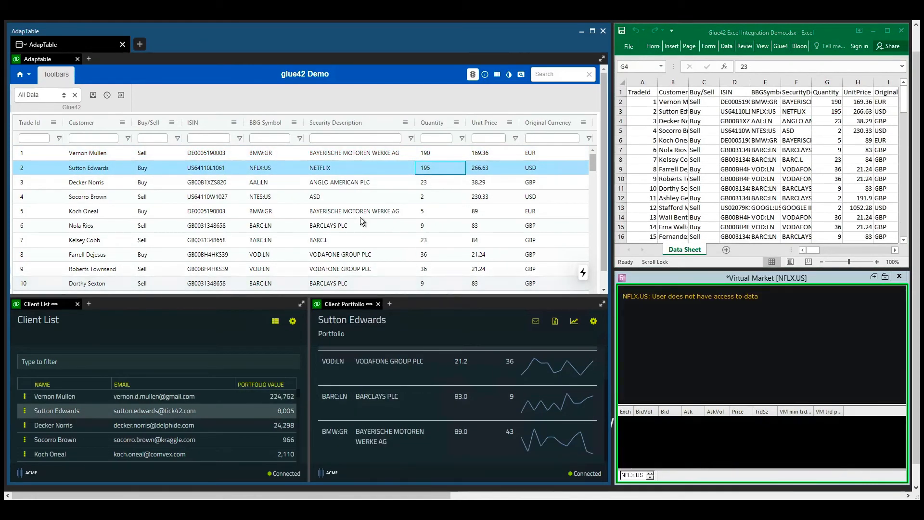
right_click(258, 182)
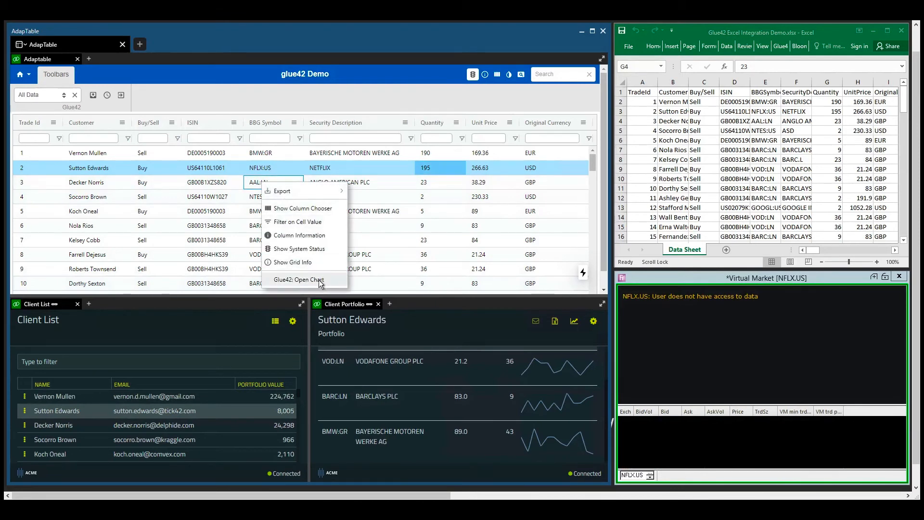
click(299, 279)
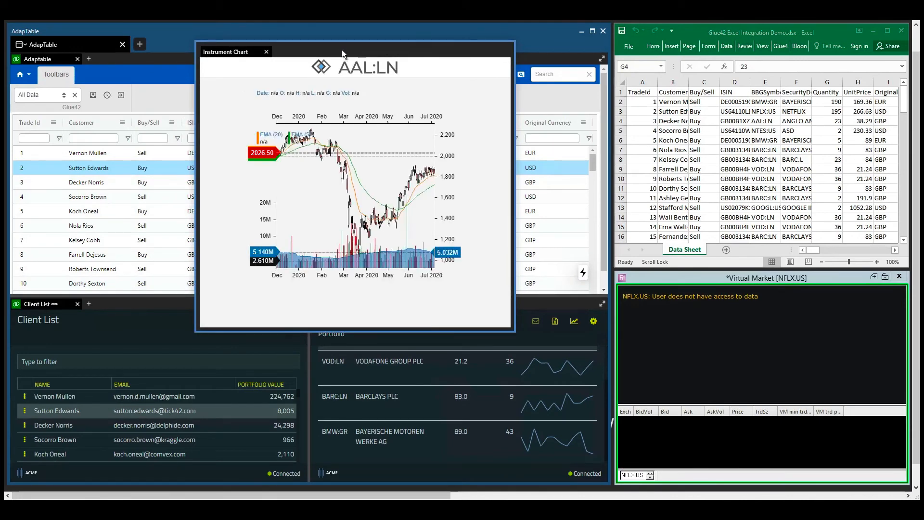
mouse_move(504, 53)
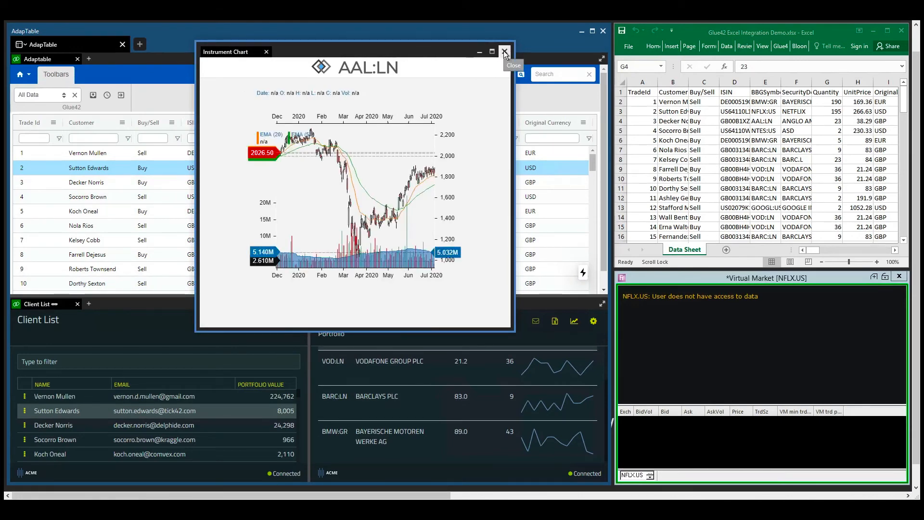
click(505, 52)
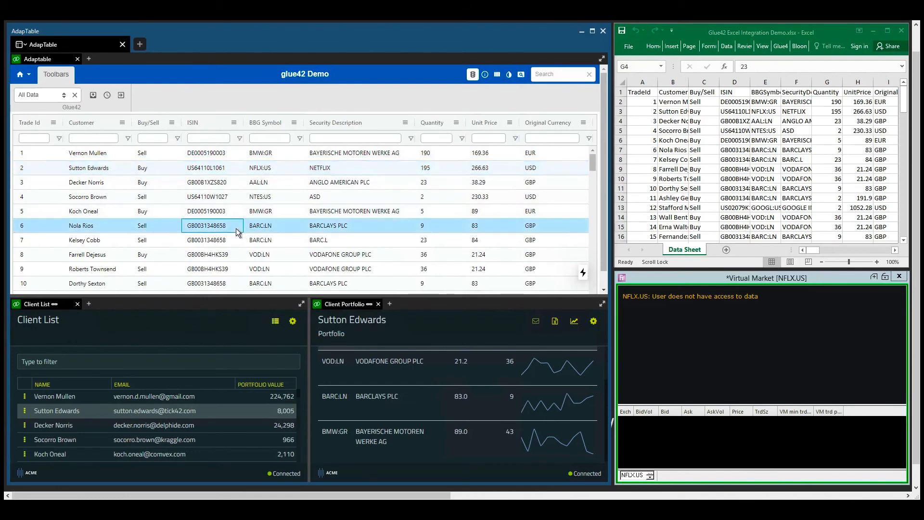
right_click(210, 226)
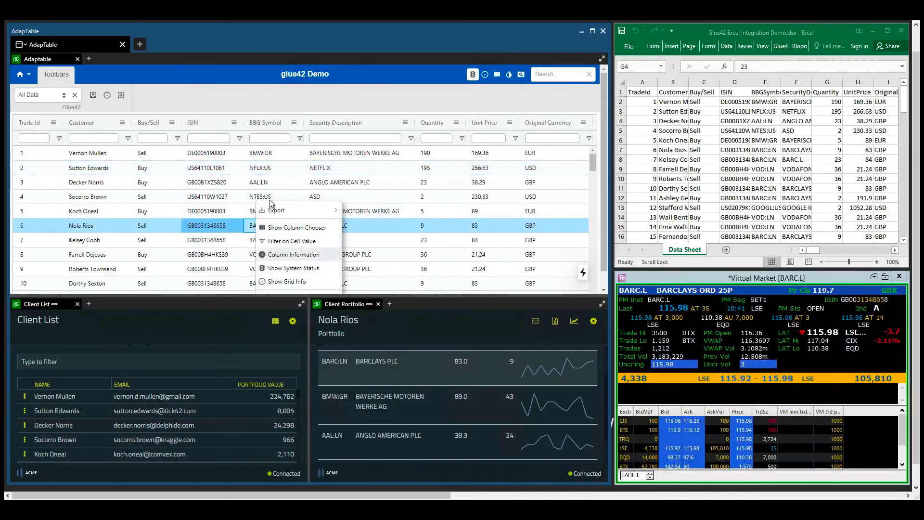
right_click(270, 152)
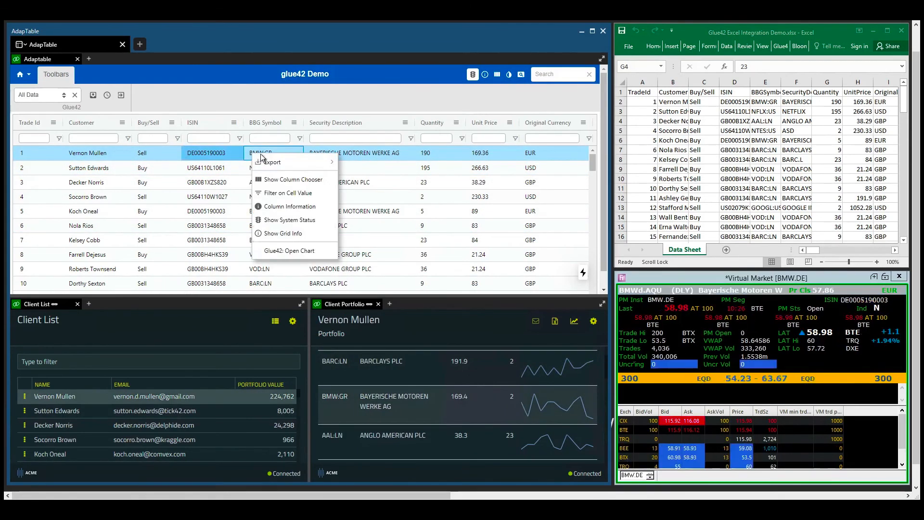
click(300, 259)
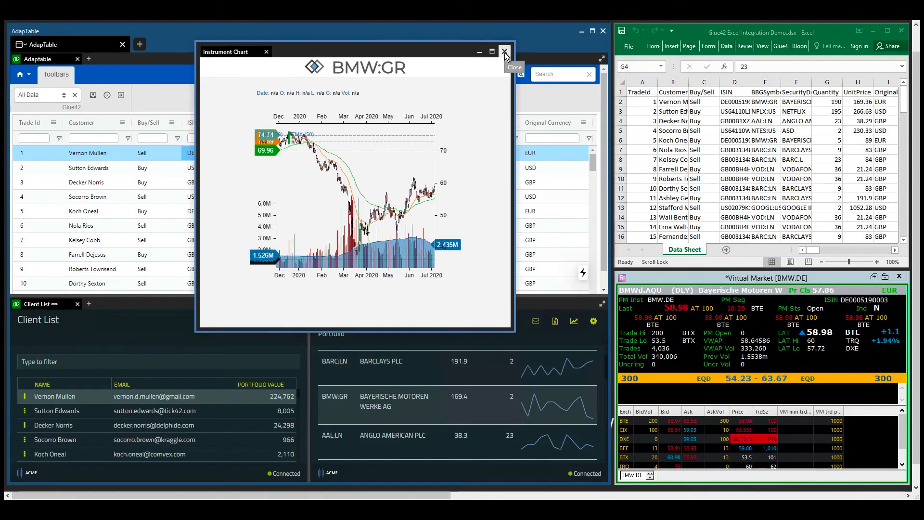
click(504, 52)
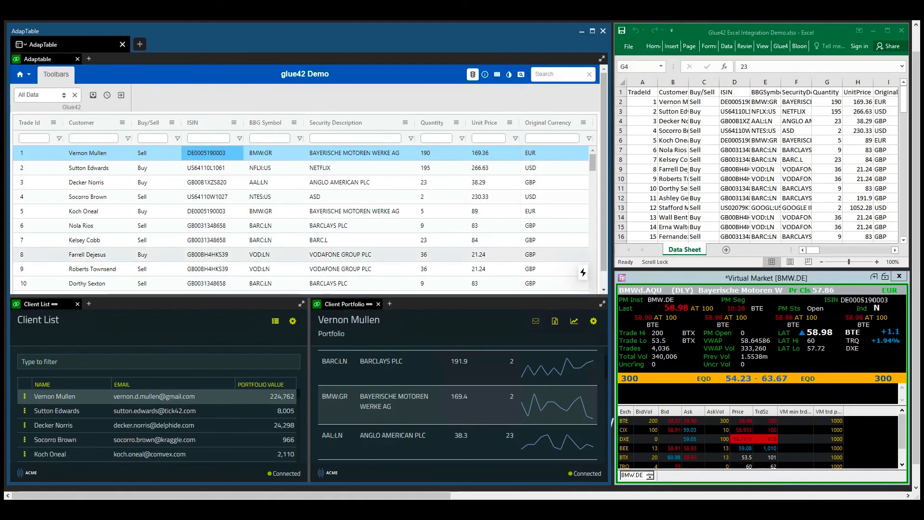